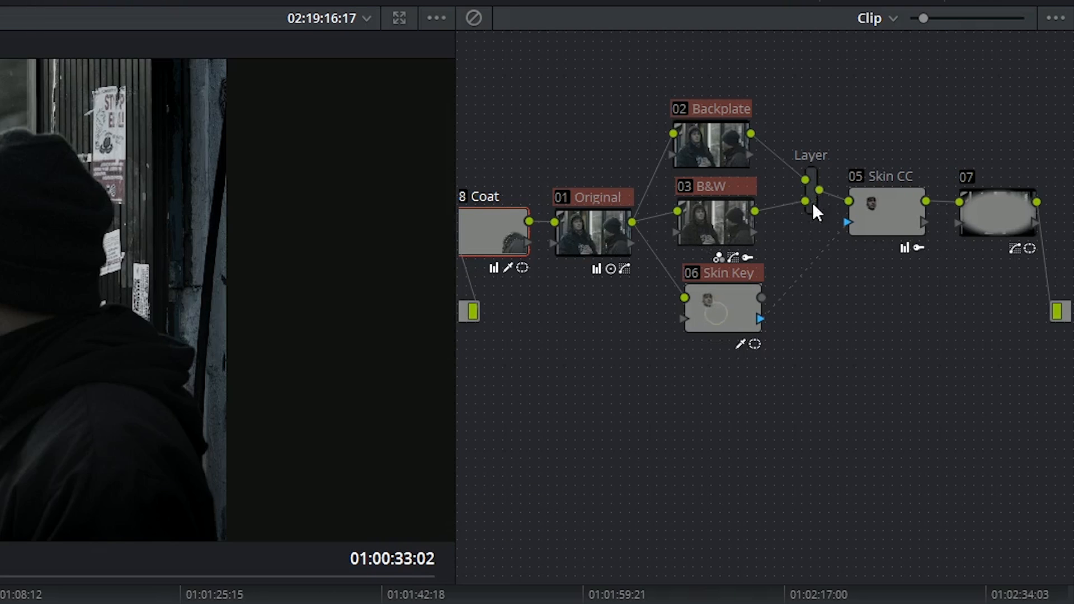
Collapse Original, Backplate, B&W, Skin Key, Layer and Skin CC into one compound node.
{"action": "right_click", "coordinate": [884, 209]}
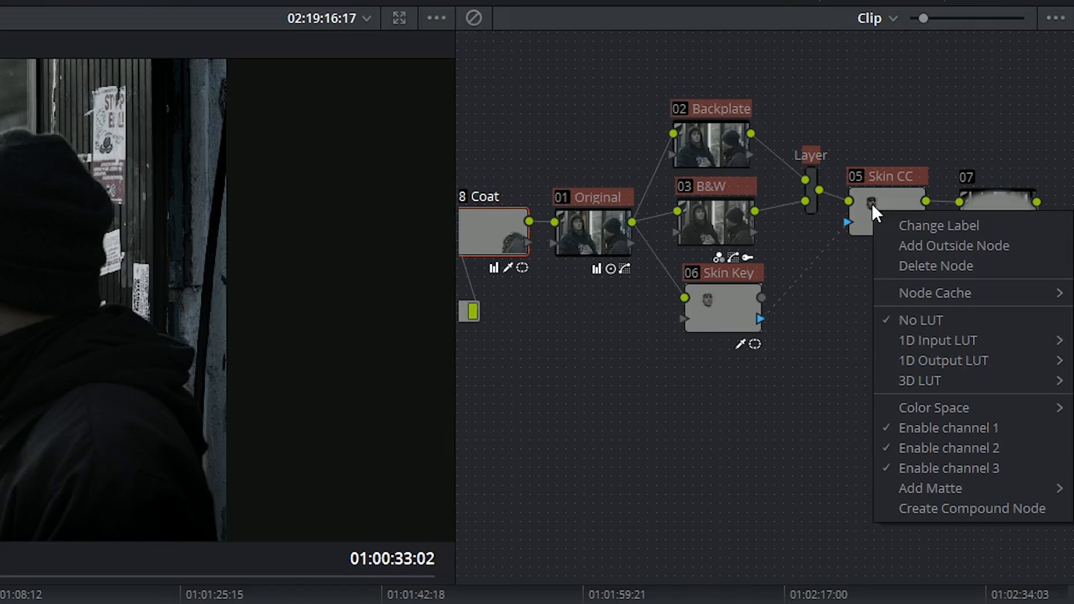
{"action": "left_click", "coordinate": [970, 508]}
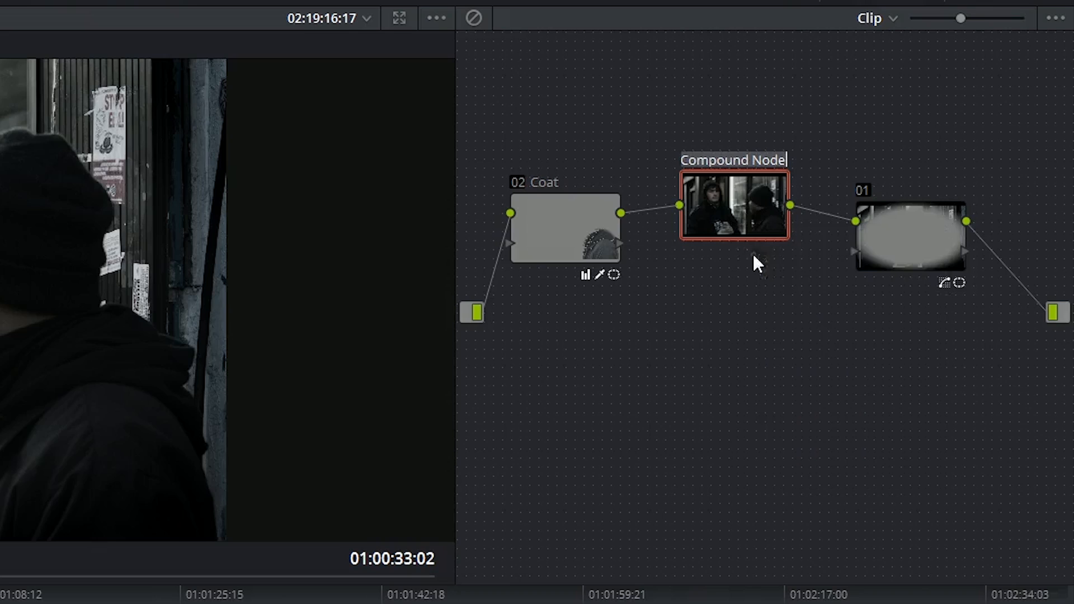
Label the compound node 'Skin Adjustment' and show its six inner nodes.
{"action": "type", "text": "Skin Adjustment"}
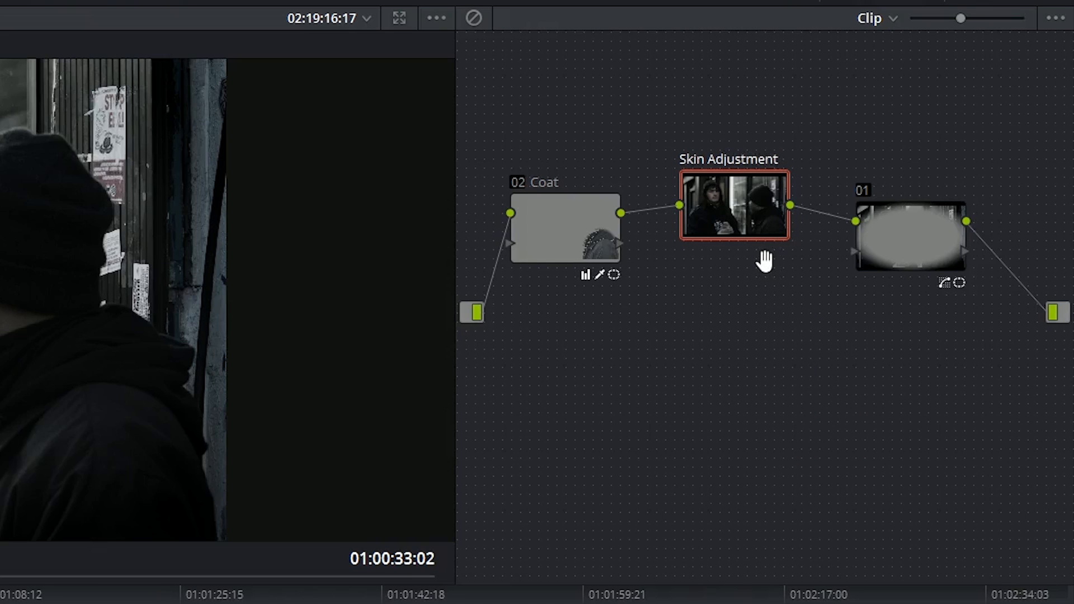
{"action": "right_click", "coordinate": [729, 209]}
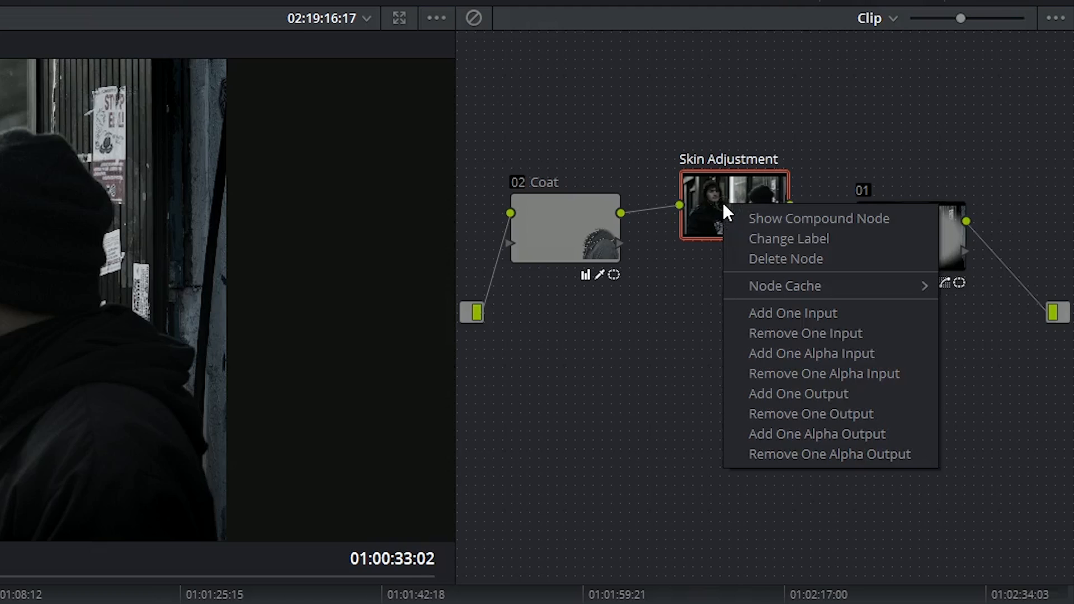
{"action": "left_click", "coordinate": [819, 217]}
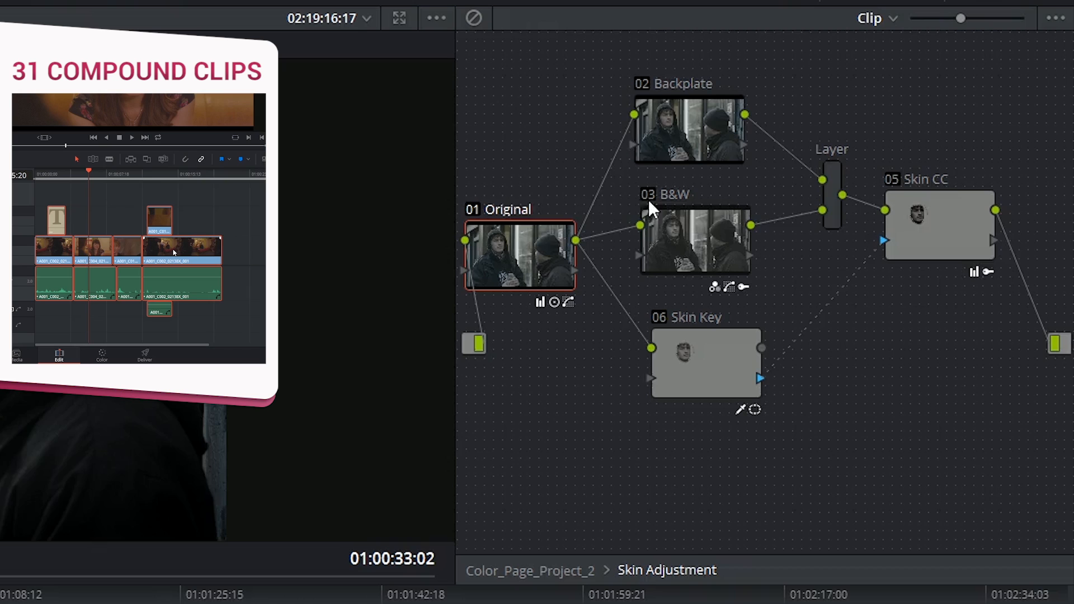
Bring up the node editor options inside Skin Adjustment to return to the parent tree.
{"action": "right_click", "coordinate": [181, 247]}
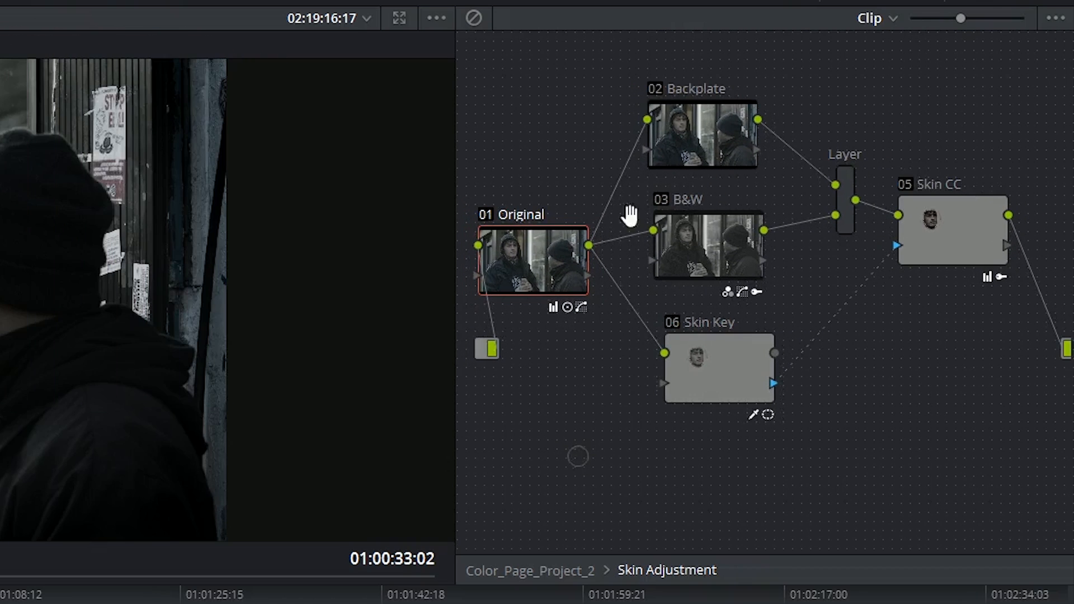
{"action": "mouse_move", "coordinate": [726, 165]}
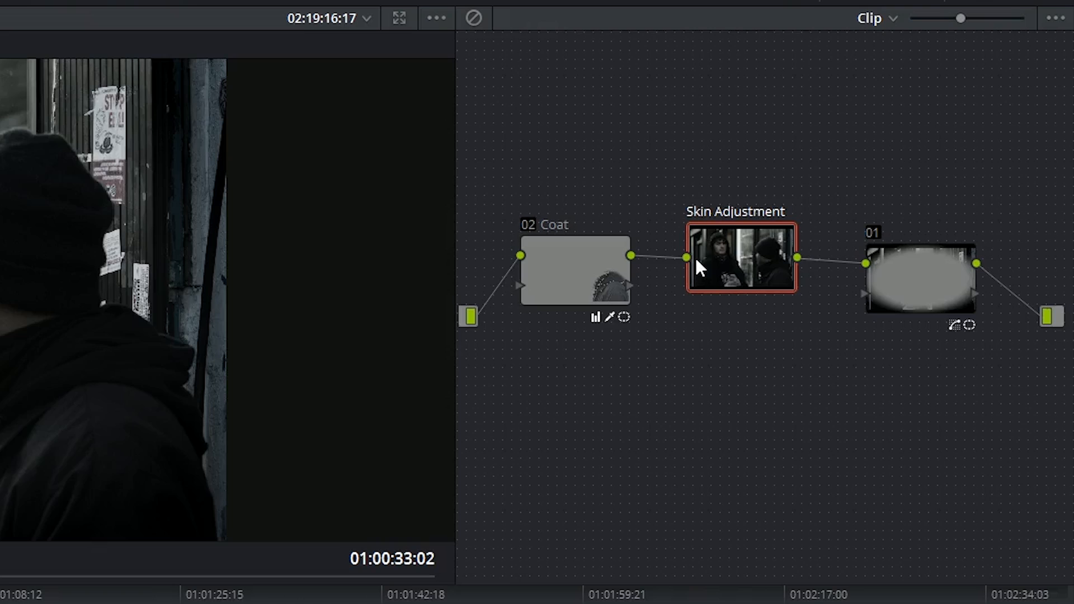
Add one alpha input to Skin Adjustment and combine all nodes into a Final Grade compound node.
{"action": "right_click", "coordinate": [739, 263]}
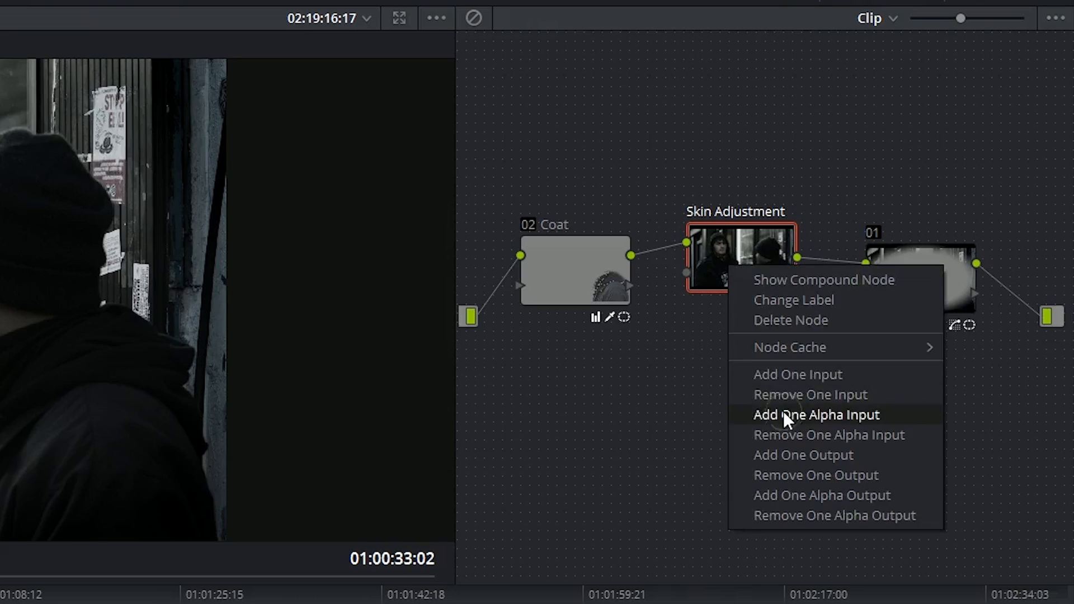
{"action": "left_click", "coordinate": [817, 415]}
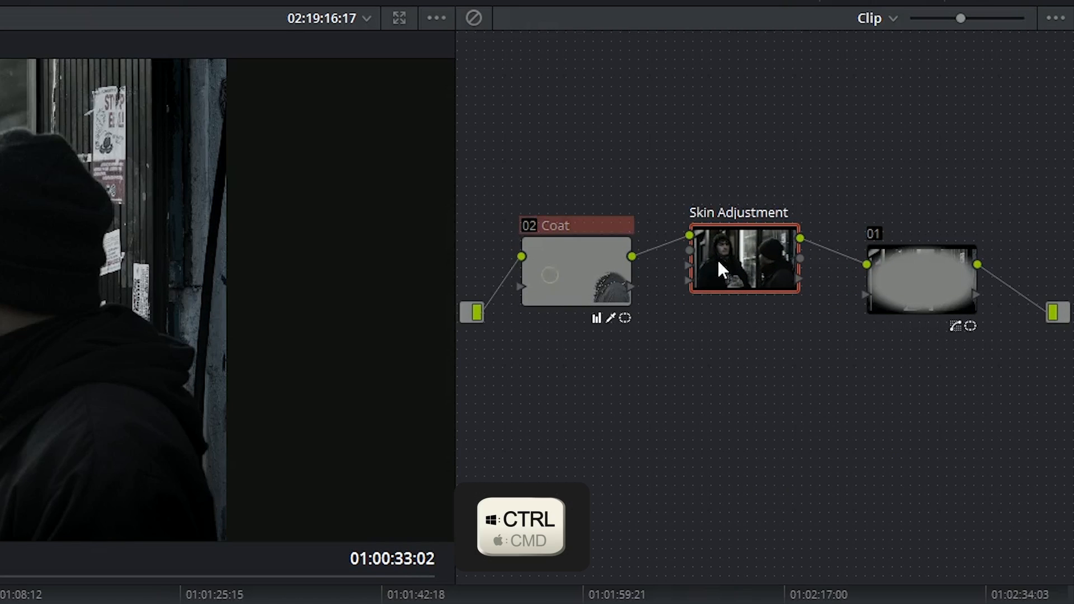
{"action": "right_click", "coordinate": [745, 267]}
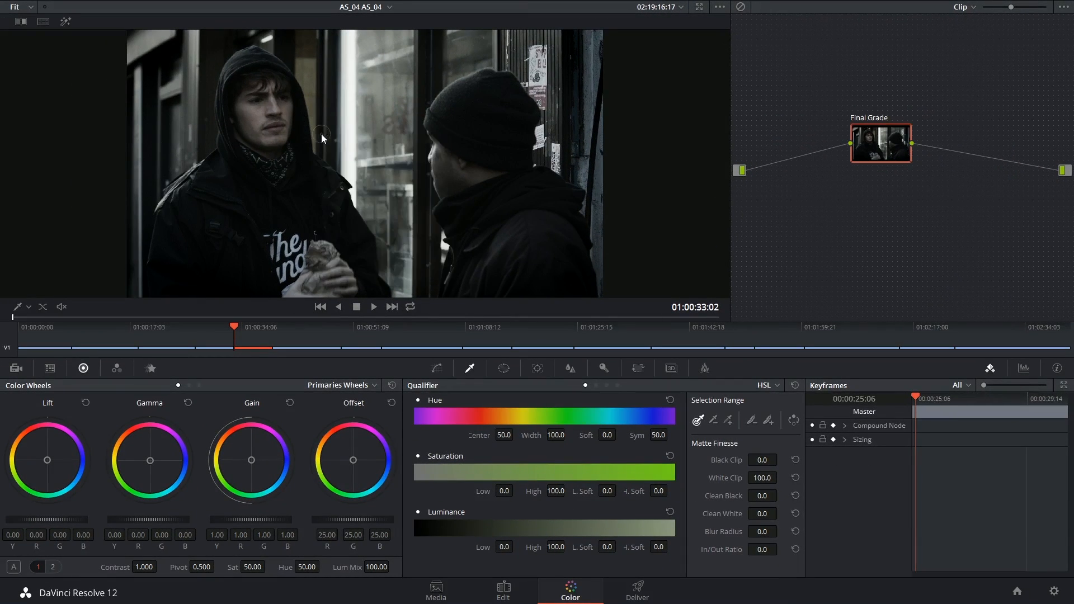
Select clip 02, the dim shop-window shot, and open its Lum vs Sat curve.
{"action": "left_click", "coordinate": [10, 8]}
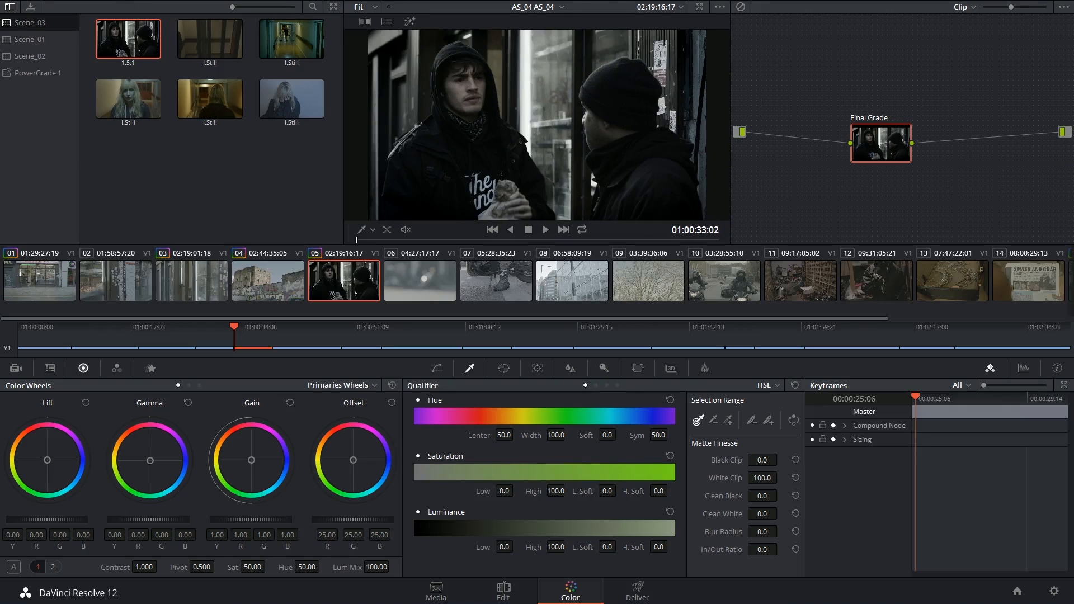
{"action": "left_click", "coordinate": [114, 280]}
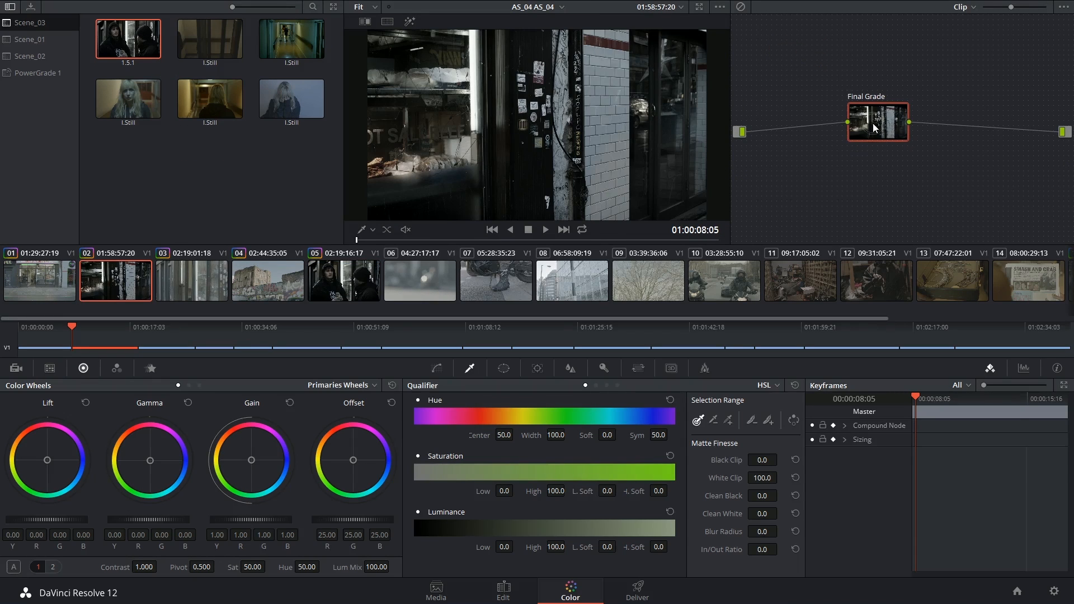
{"action": "left_click", "coordinate": [469, 369]}
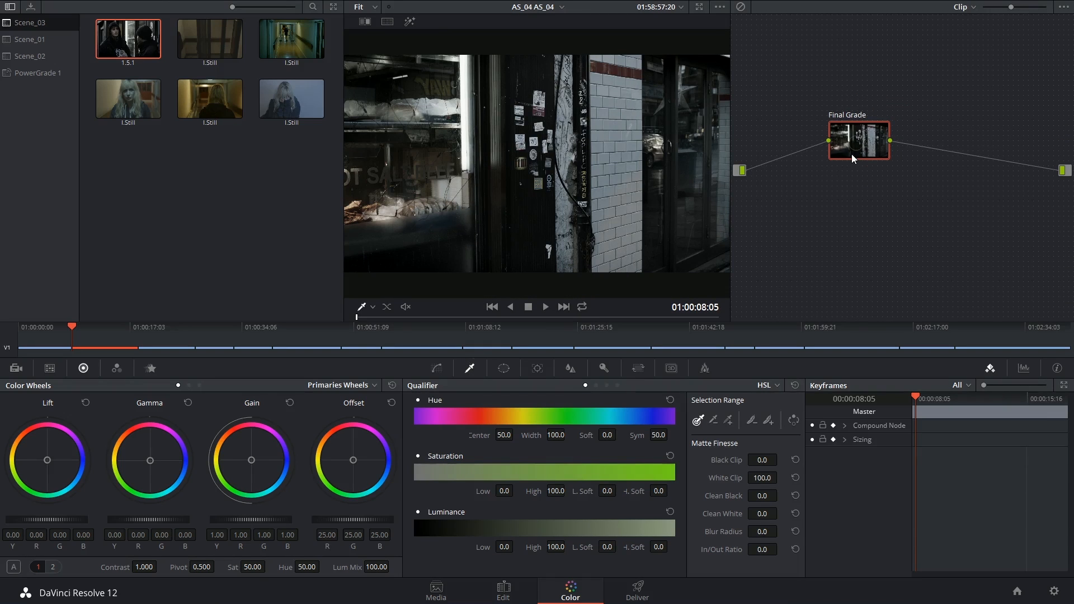
{"action": "left_click", "coordinate": [604, 368]}
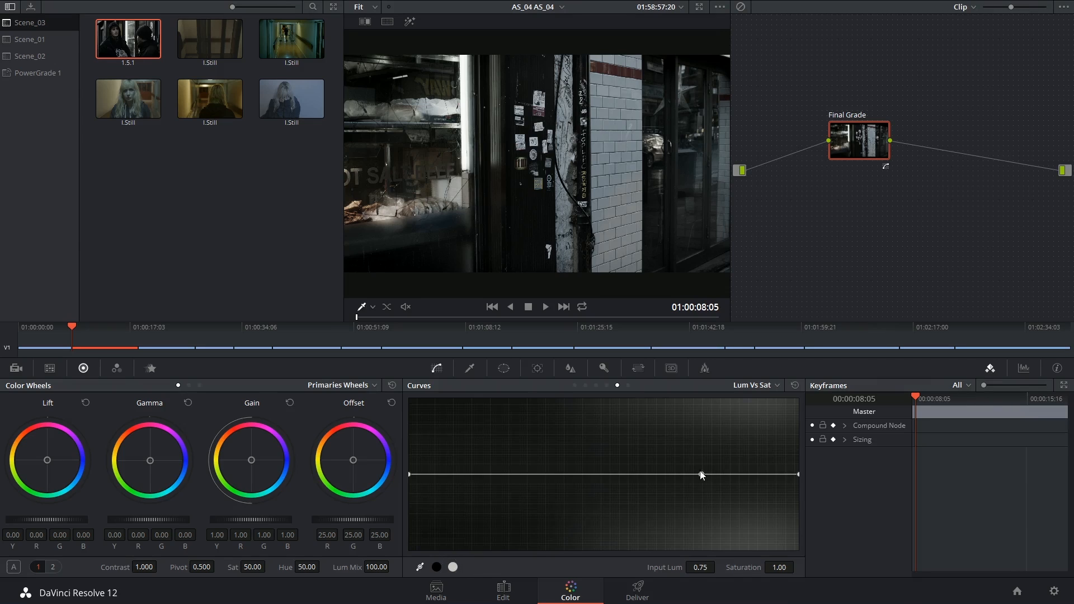
Drag the Lum vs Sat point near luminance 0.73 up to about 1.77 saturation.
{"action": "left_click_drag", "start_coordinate": [698, 475], "coordinate": [692, 438]}
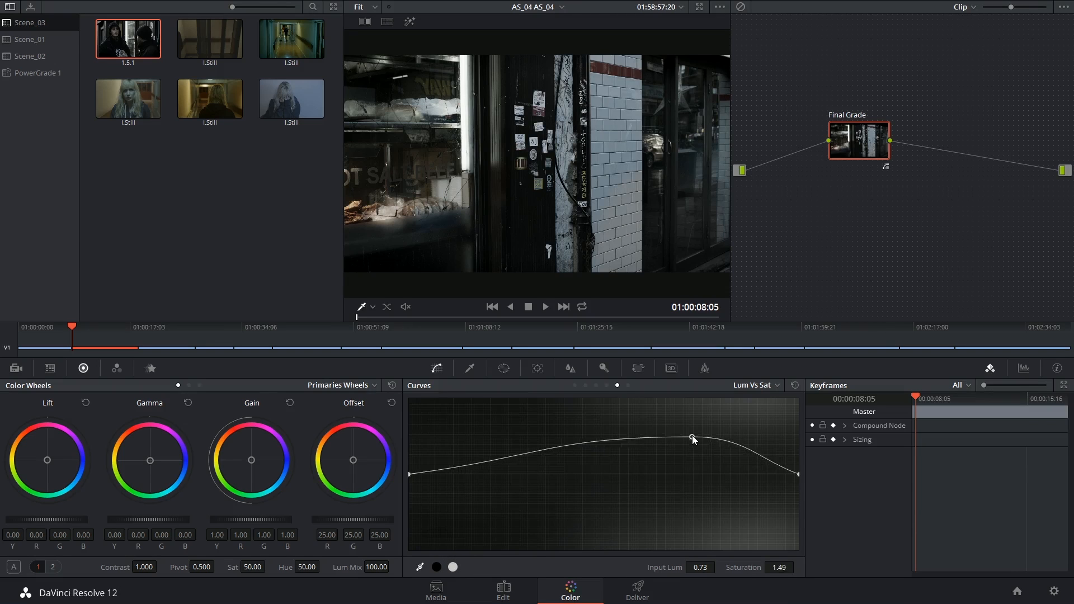
{"action": "left_click_drag", "start_coordinate": [692, 438], "coordinate": [693, 416]}
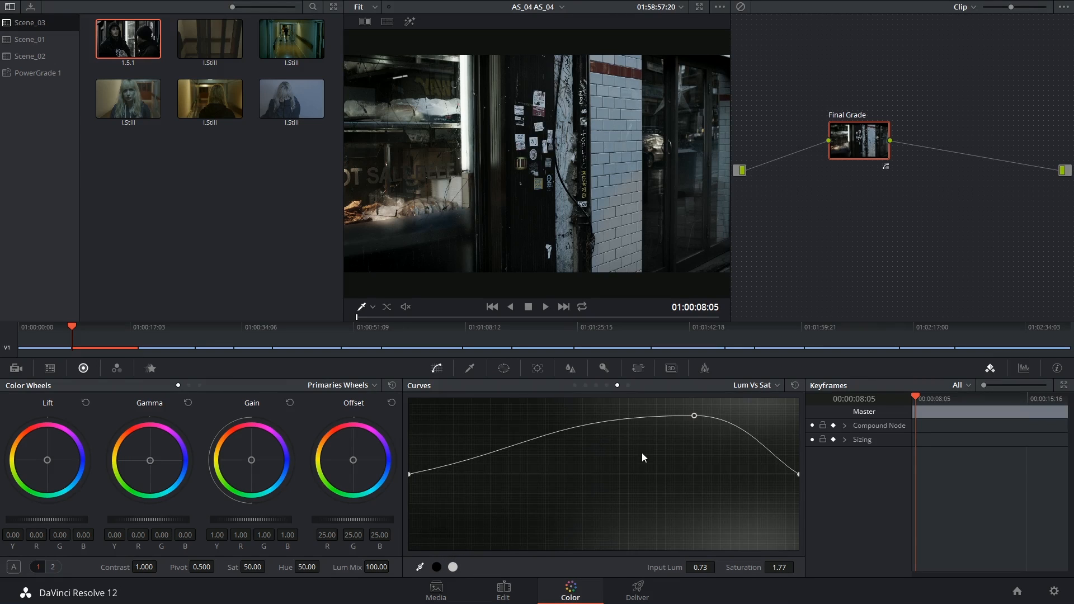